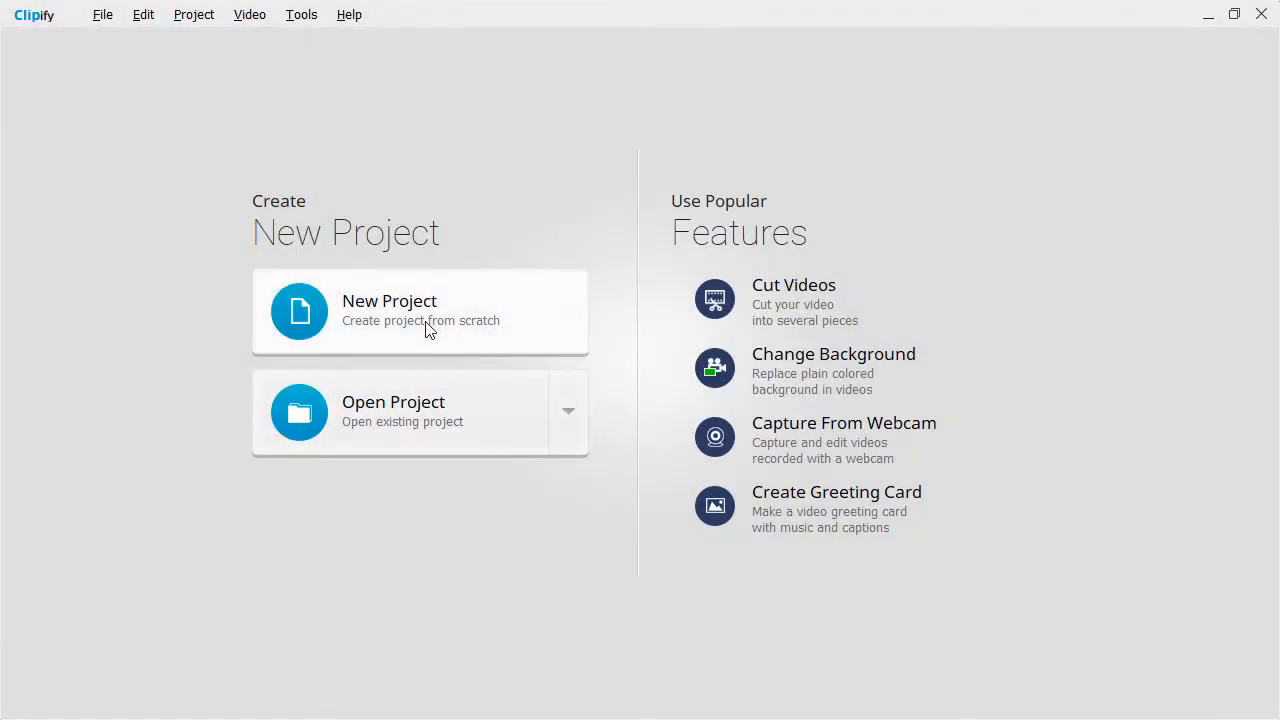
Start a new project and open the file browser on the AVI Video folder.
left_click(420, 311)
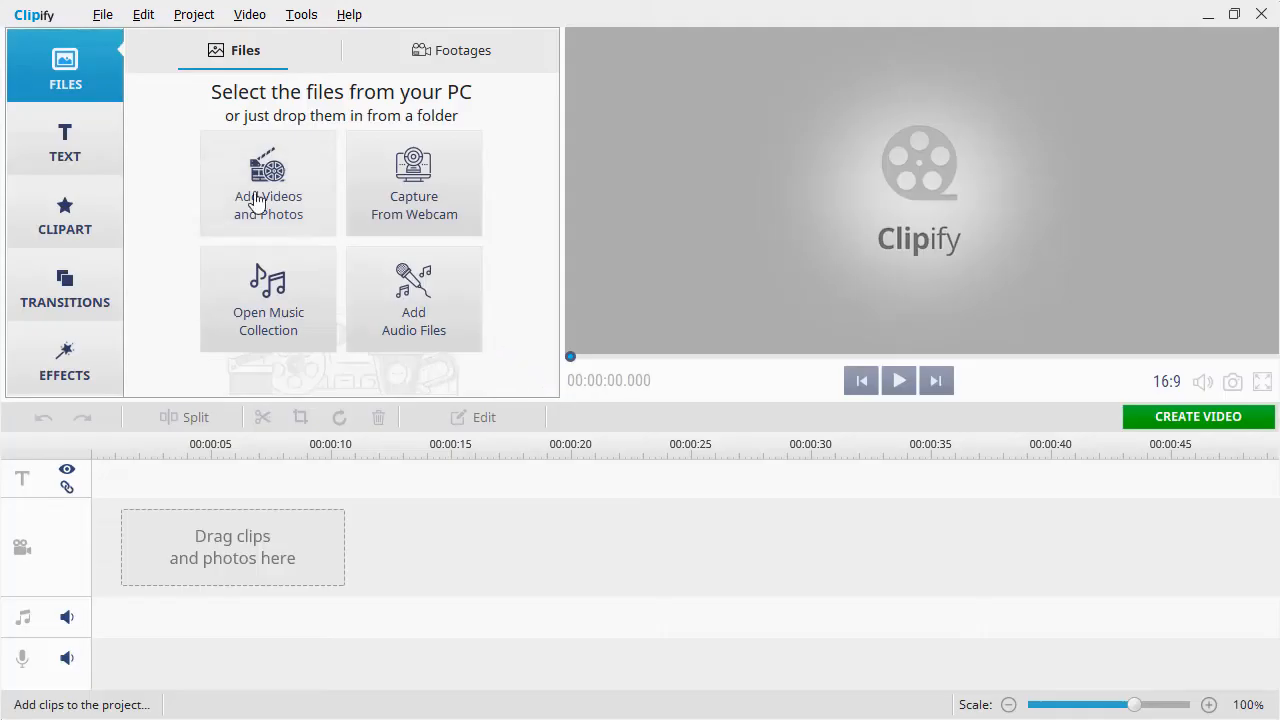
left_click(268, 183)
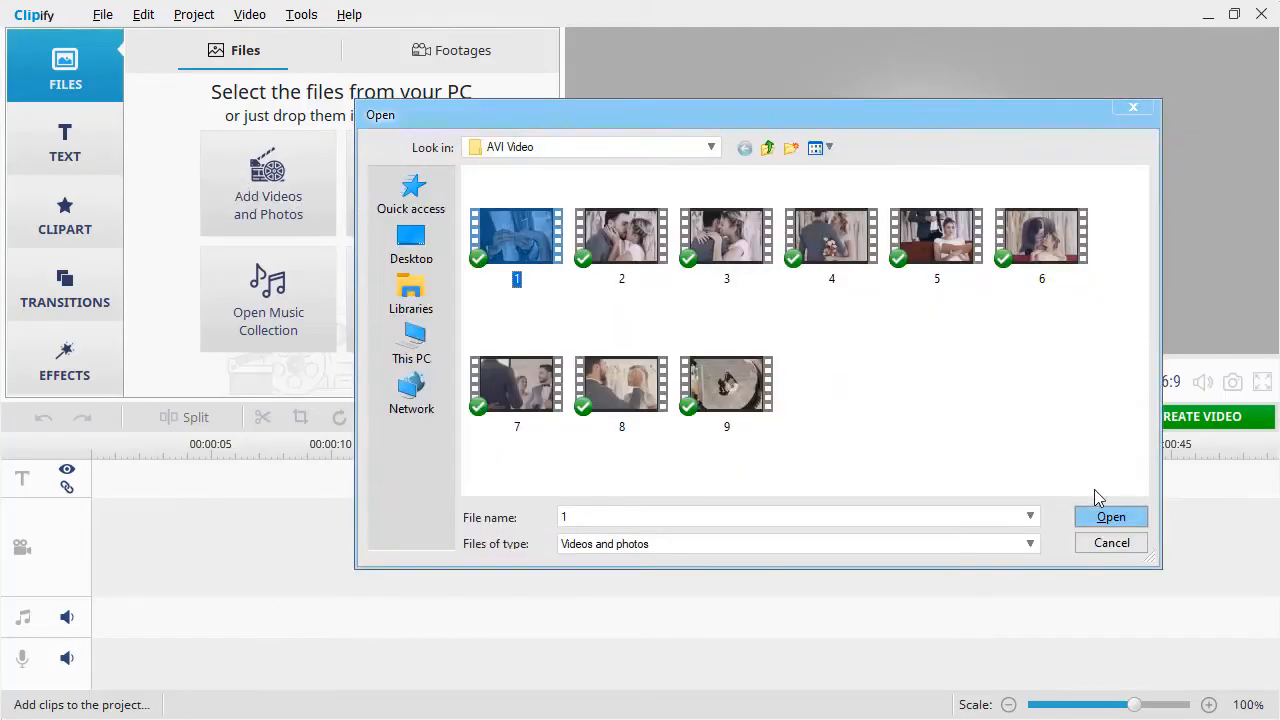
Browse the Clipart collection, then return to the speech-bubble stickers.
left_click(1110, 516)
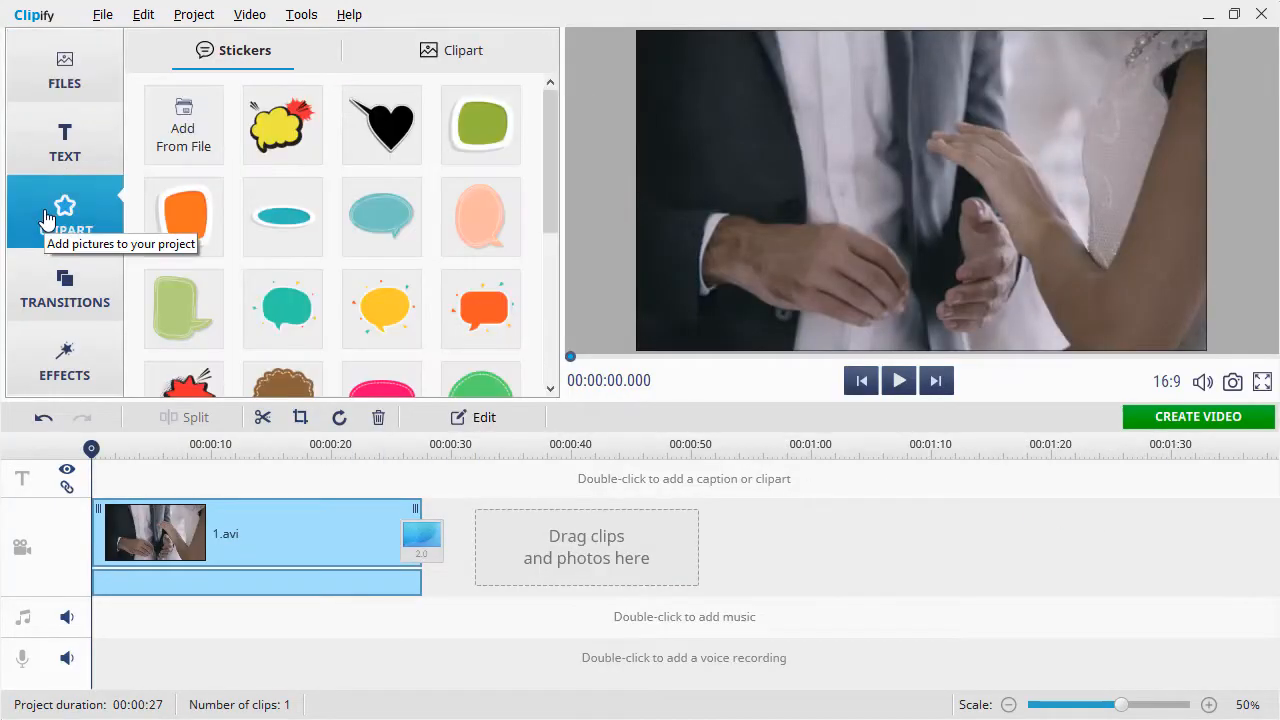
left_click(462, 50)
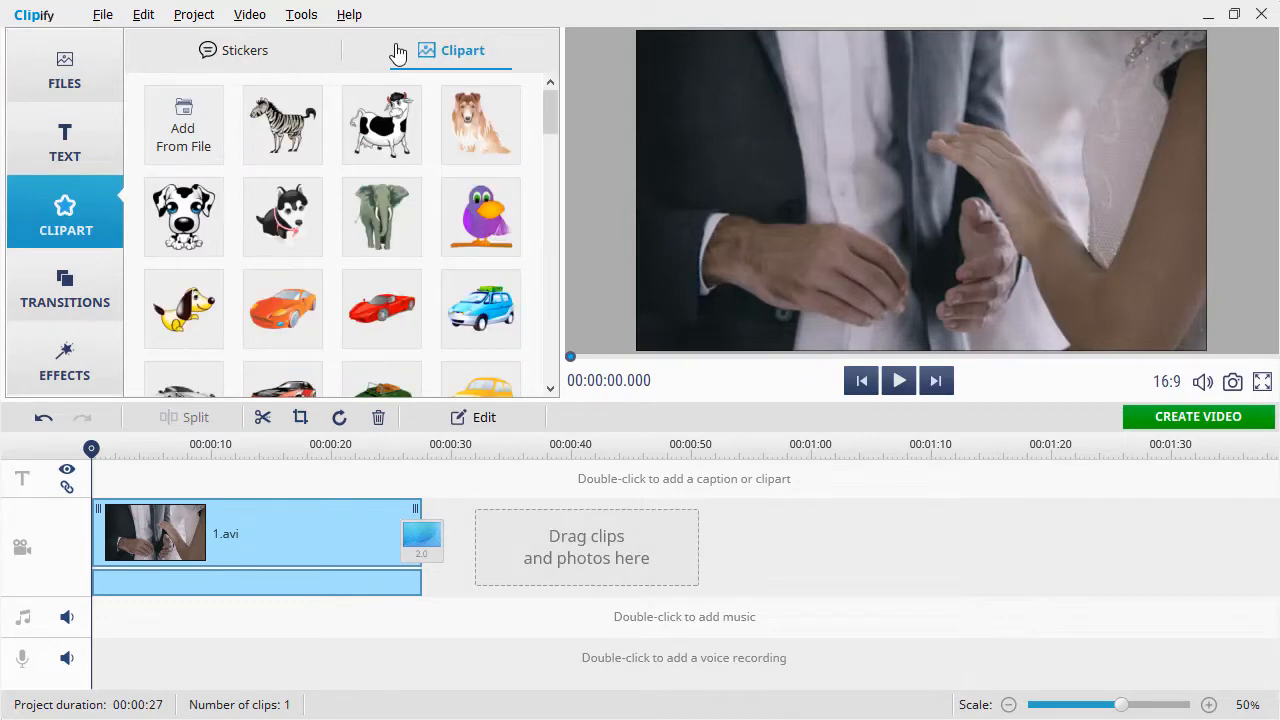
scroll("down", 3)
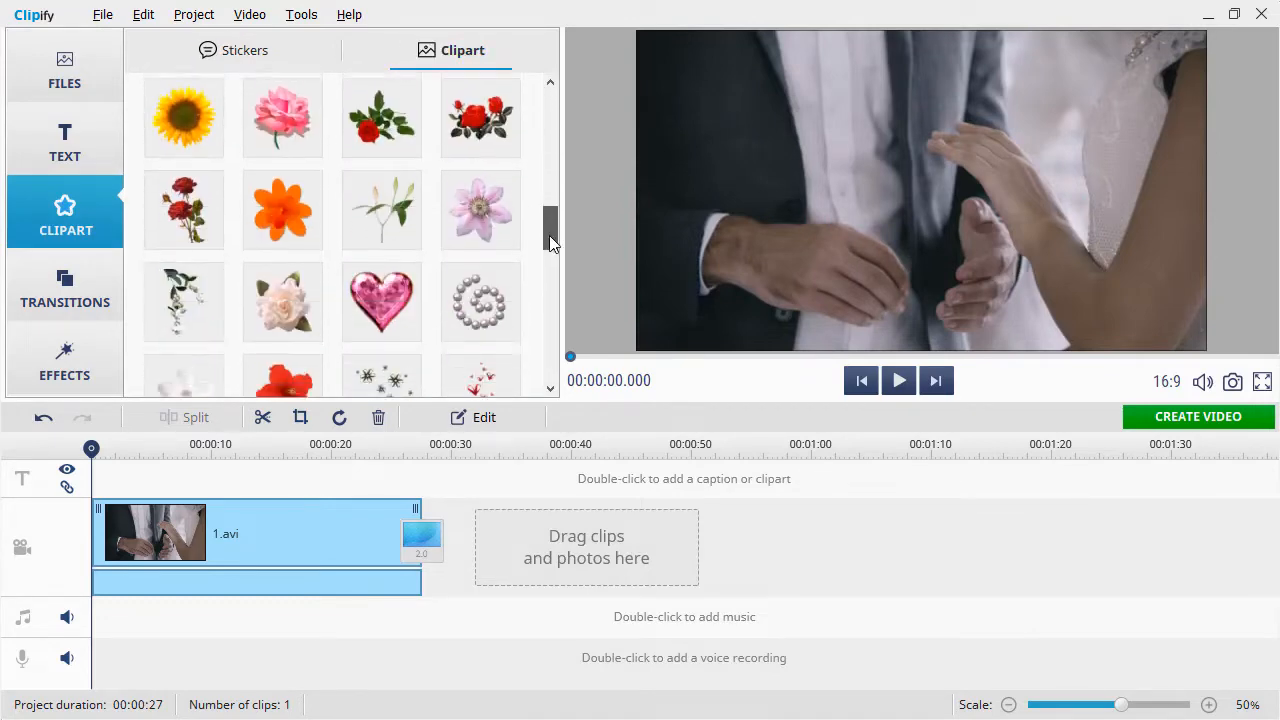
scroll("down", 3)
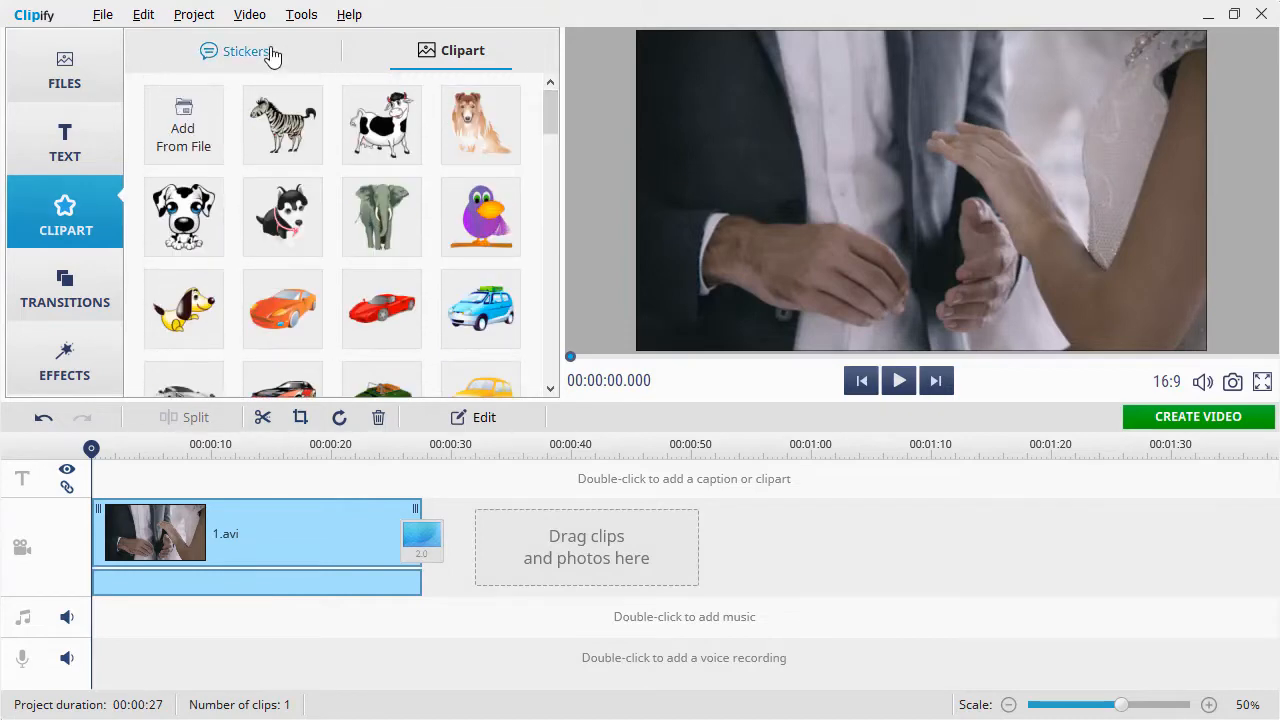
left_click(245, 50)
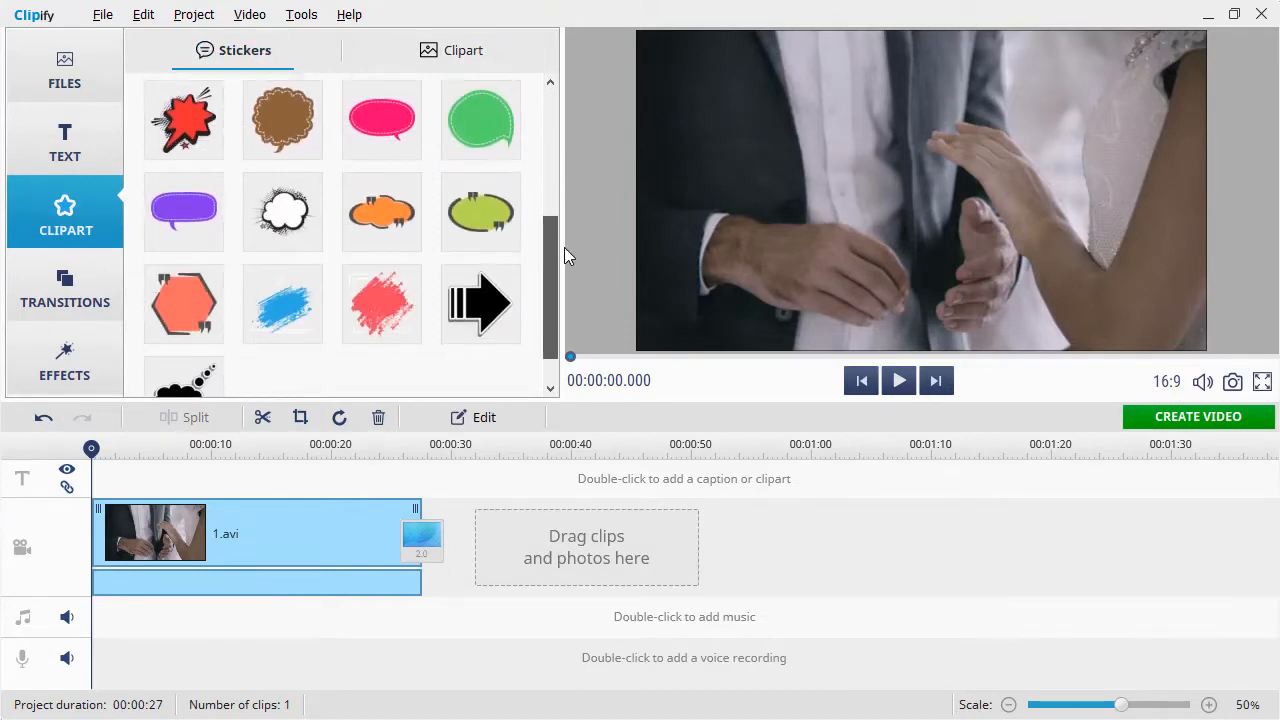
scroll("up", 3)
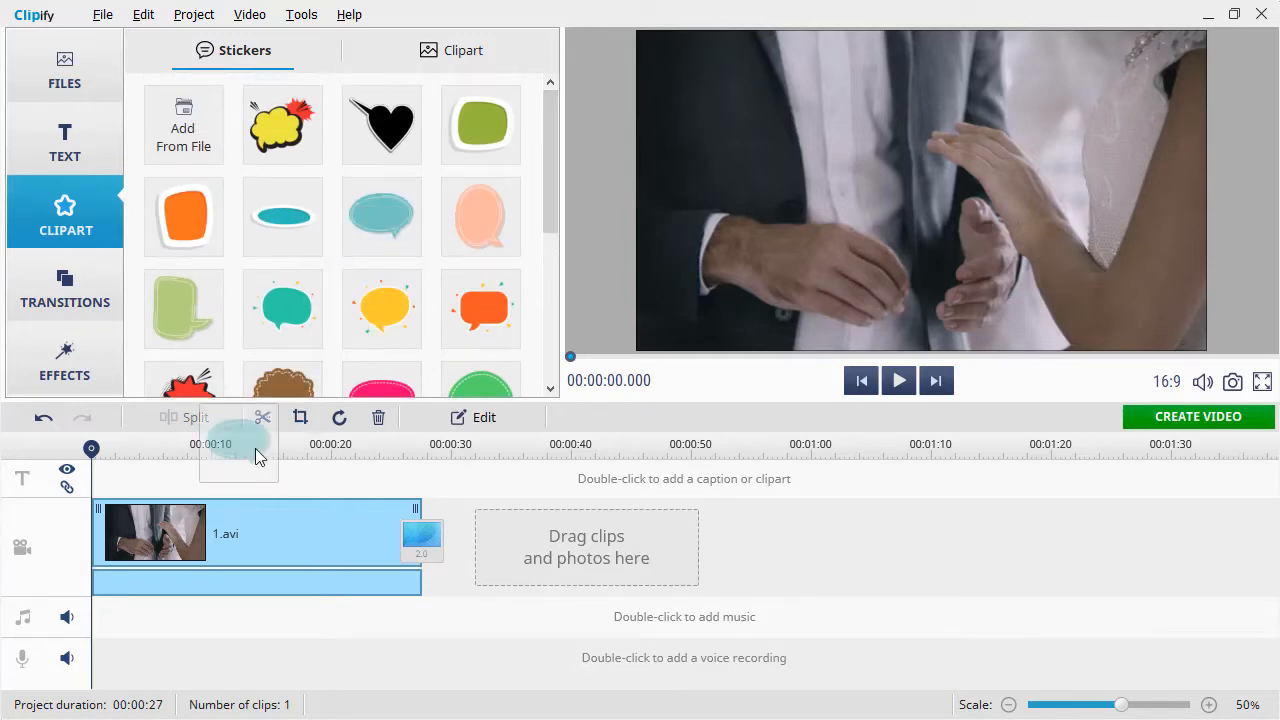
Place the teal speech bubble over clip 1, lengthen it, and set Smooth fade-in.
double_click(282, 217)
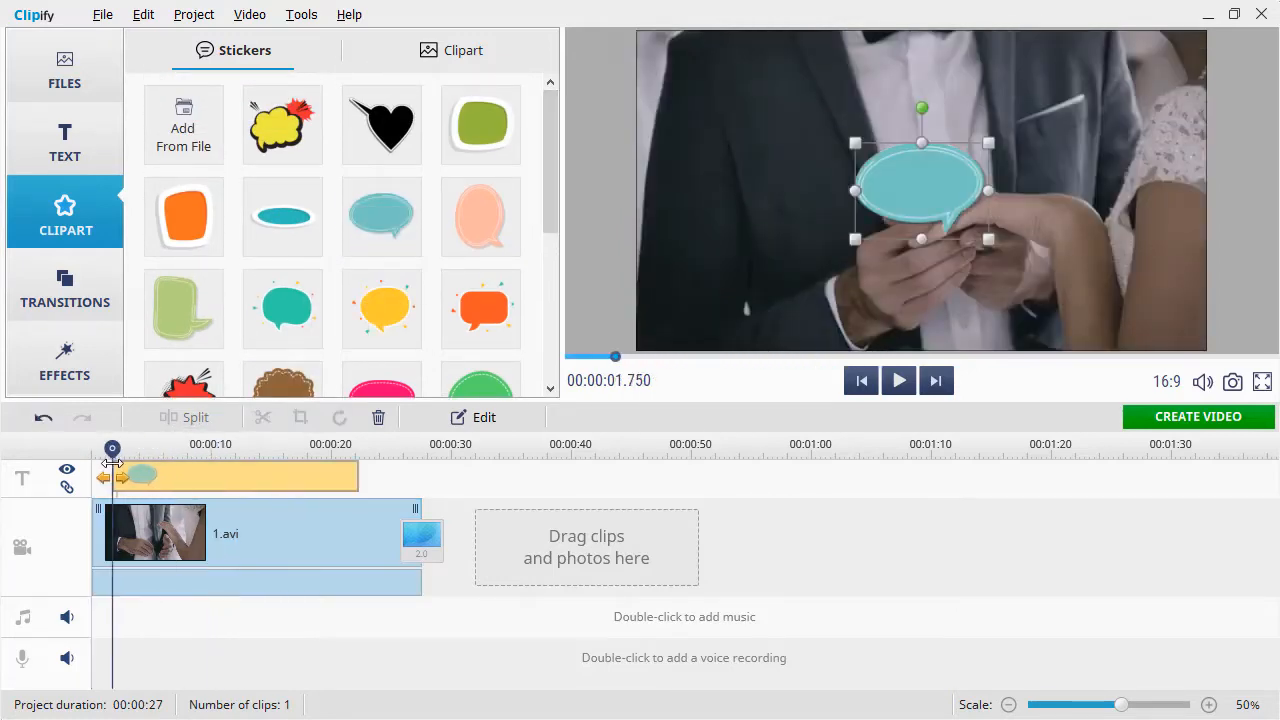
left_click_drag(360, 476, 420, 476)
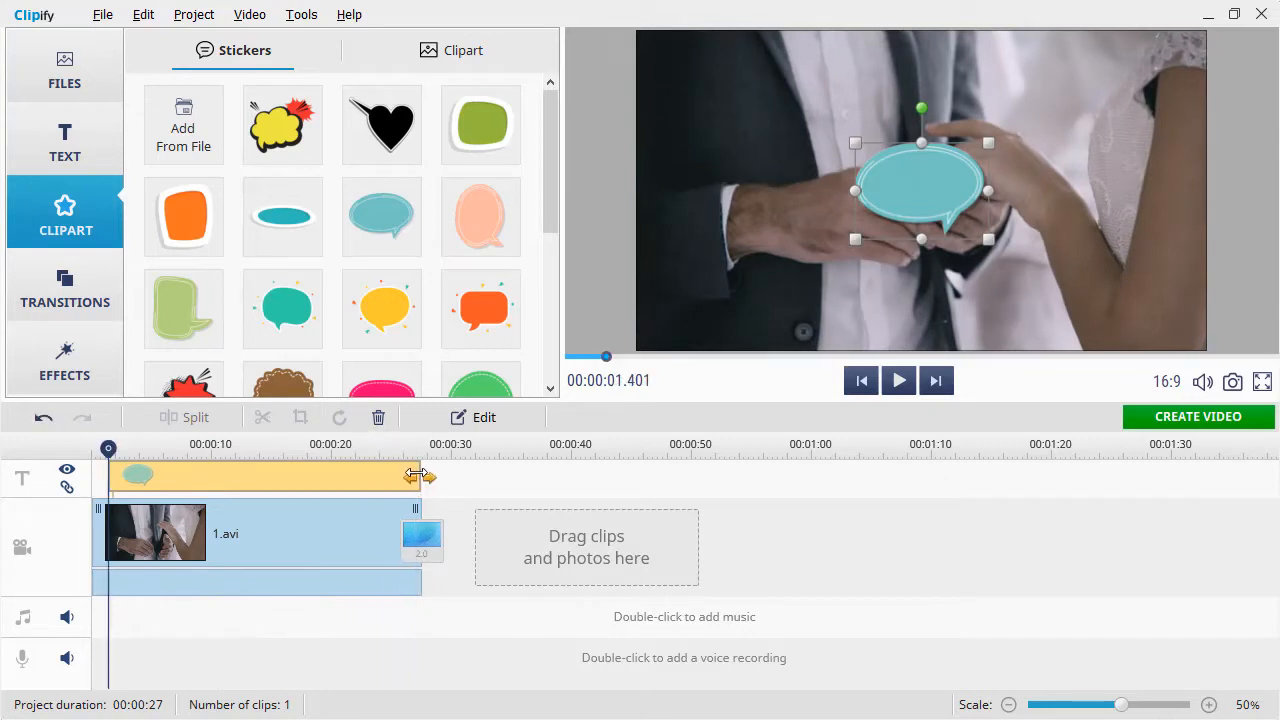
left_click(472, 417)
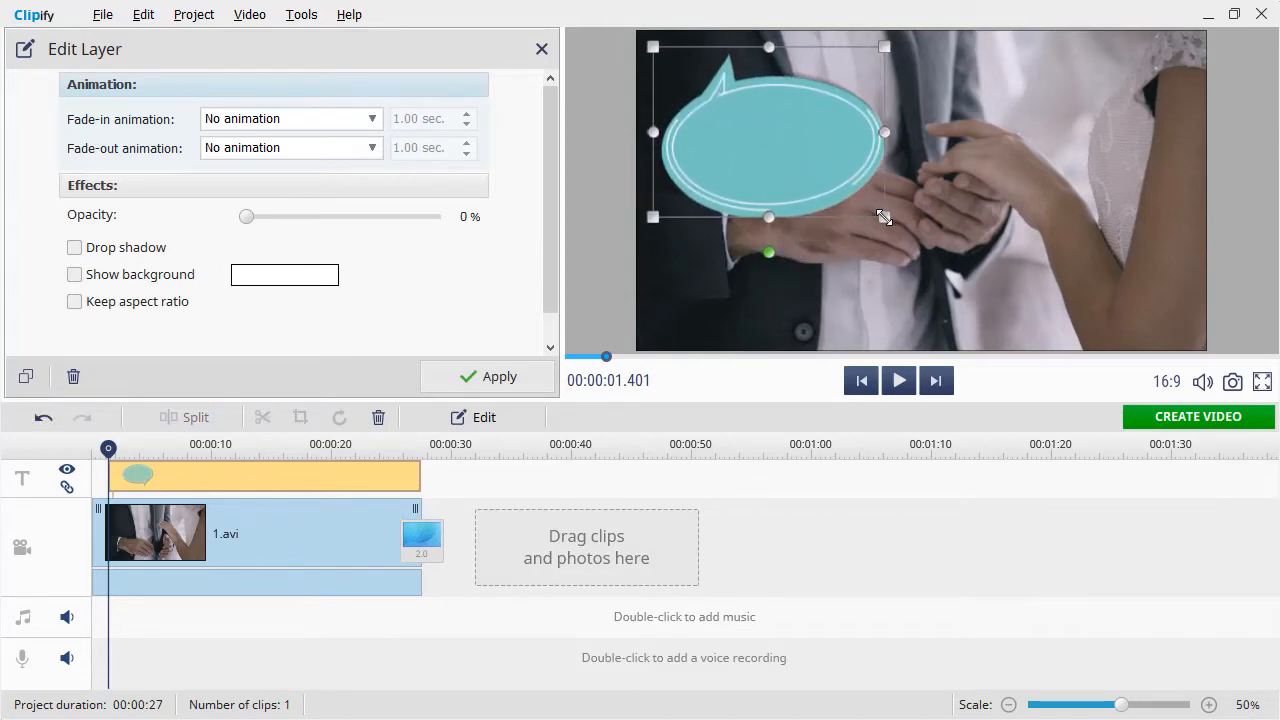
left_click(371, 118)
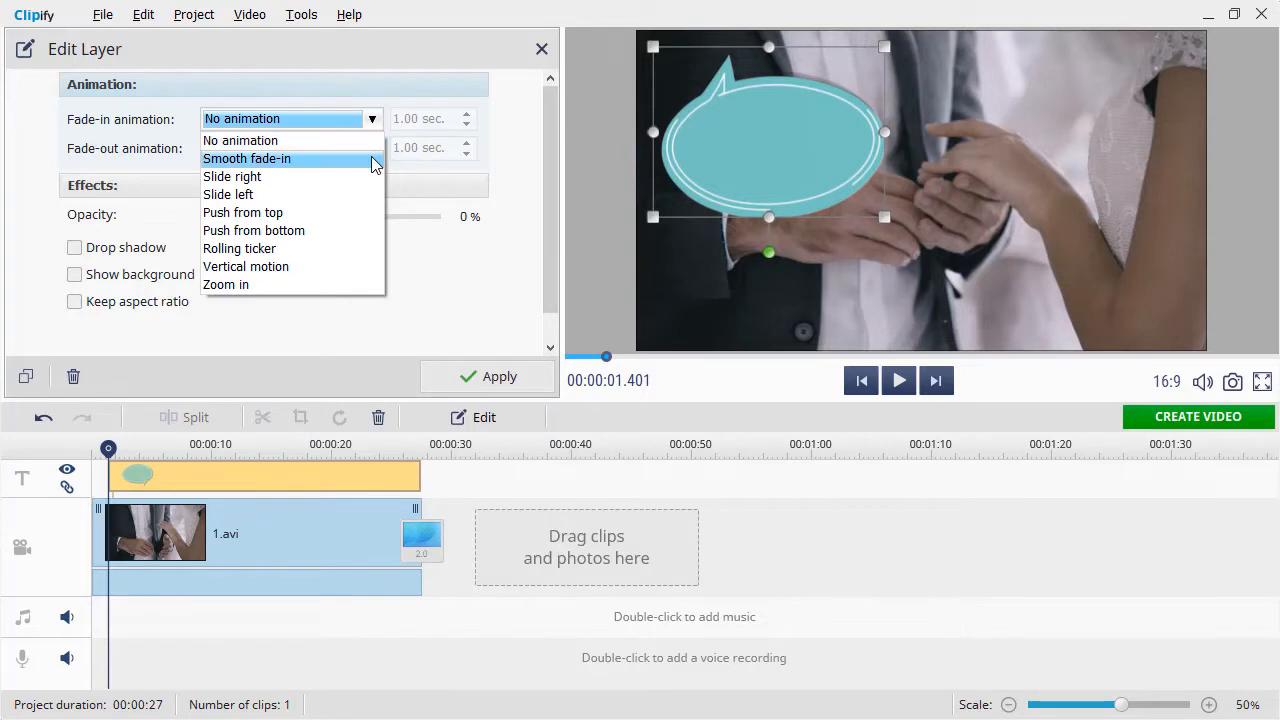
left_click(246, 158)
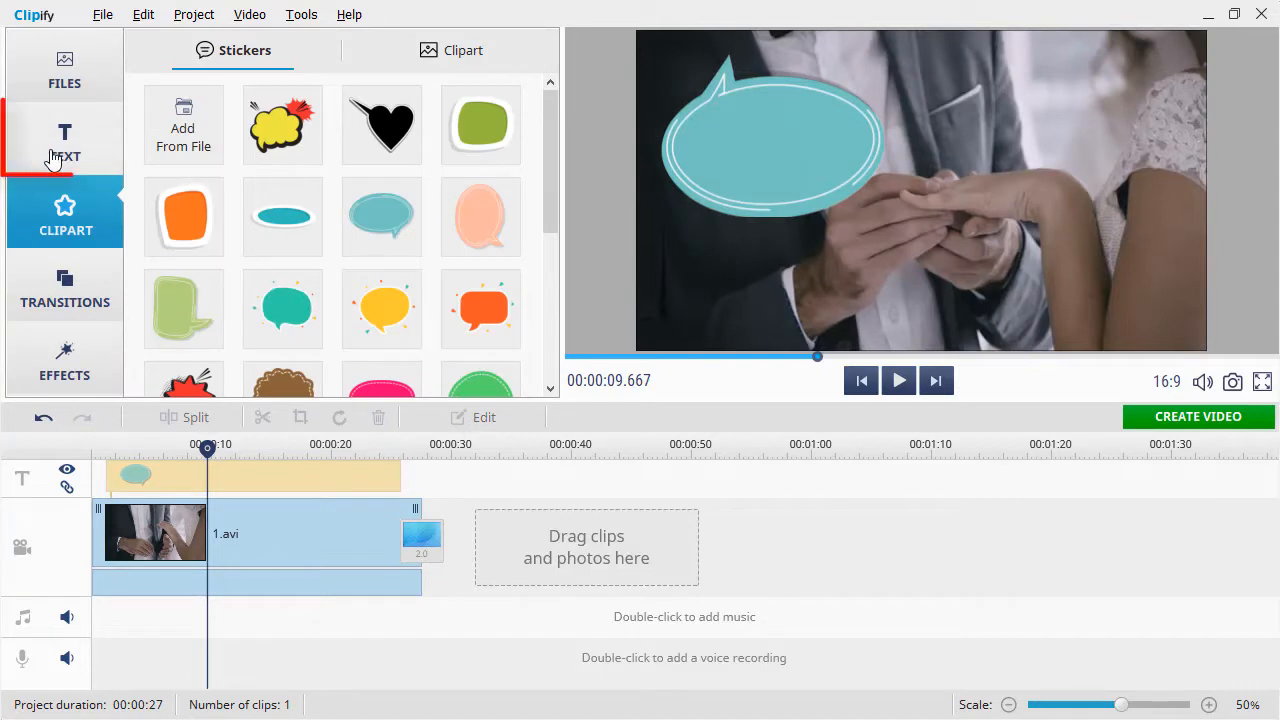
Add a thin handwritten 'Will you marry me?' caption with a drop shadow.
left_click(64, 140)
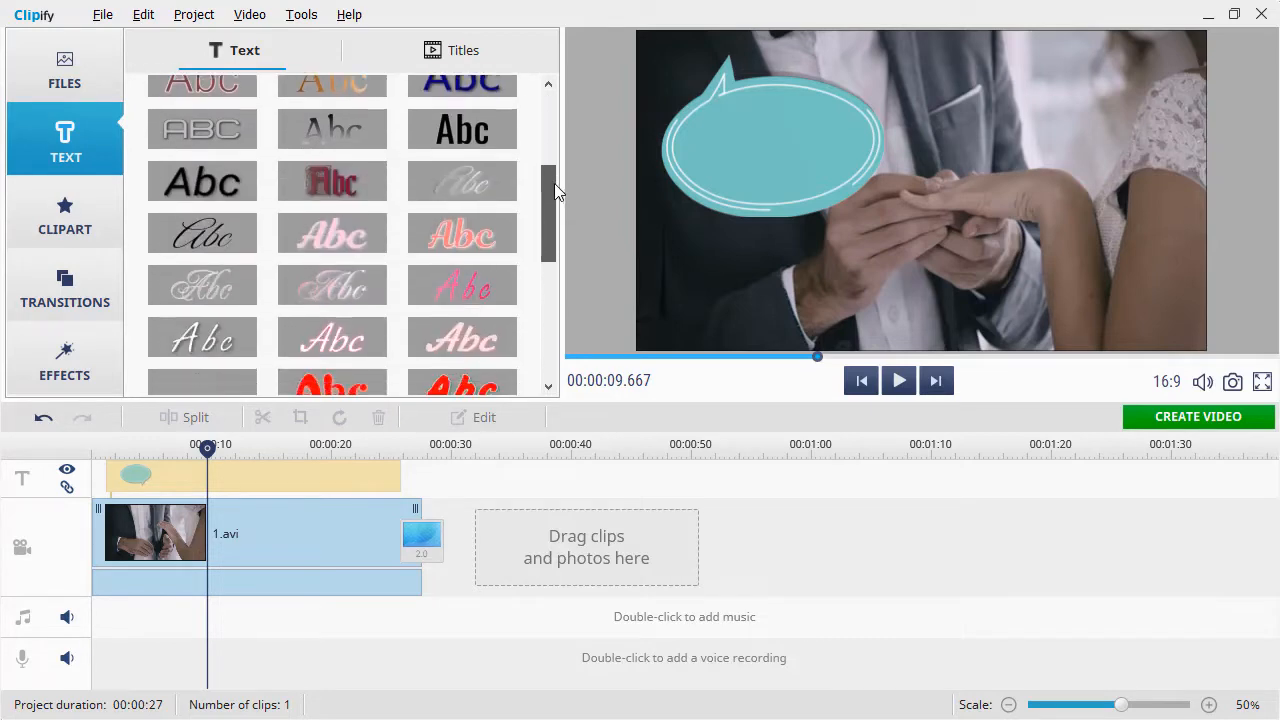
double_click(202, 292)
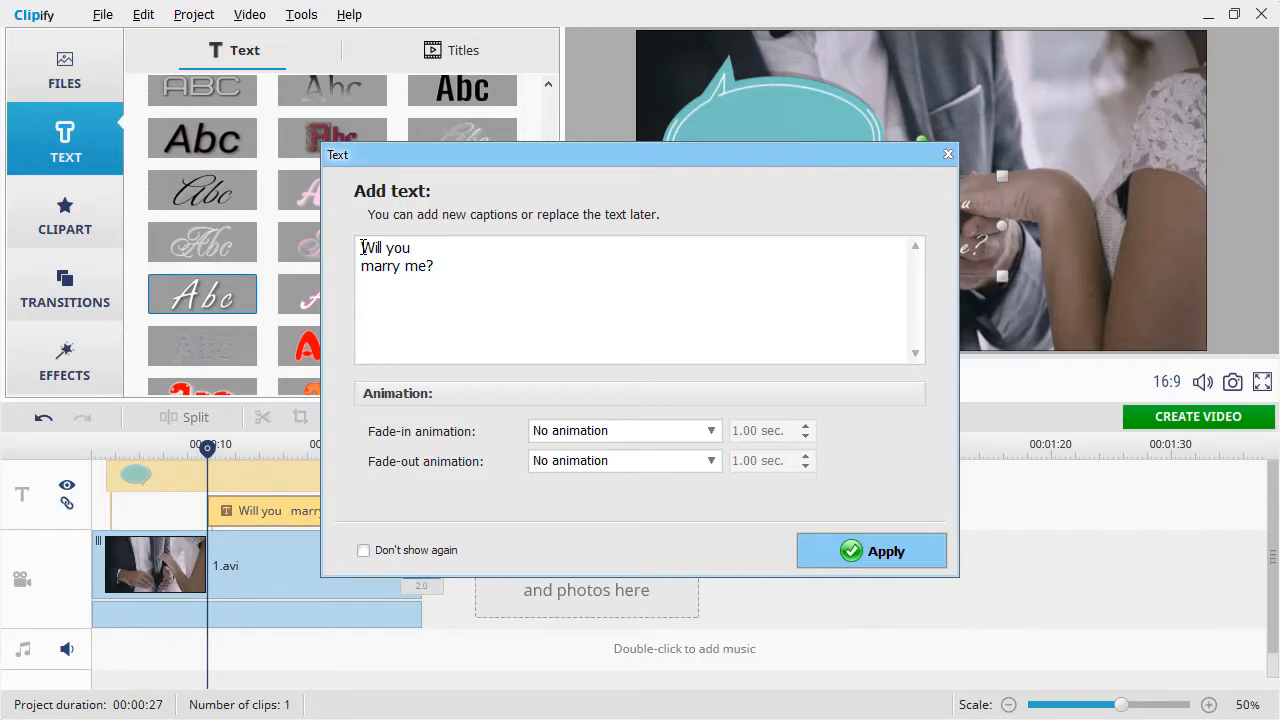
left_click(871, 551)
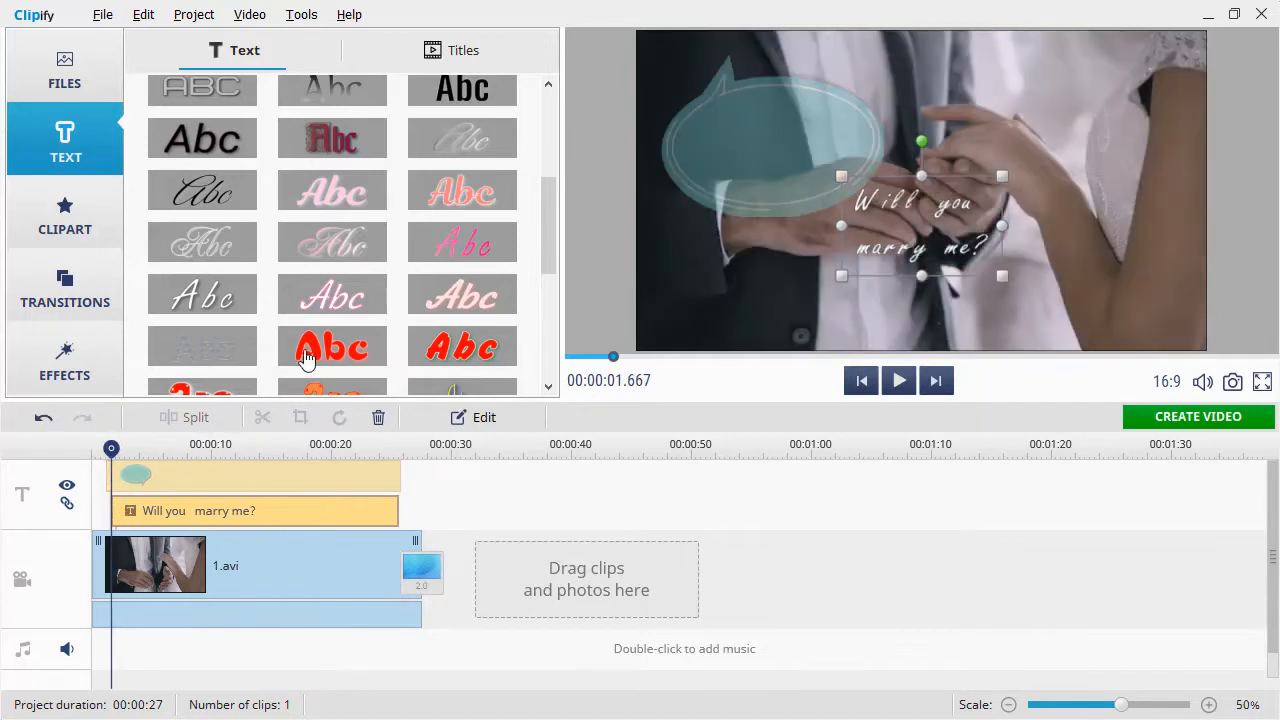
left_click(483, 417)
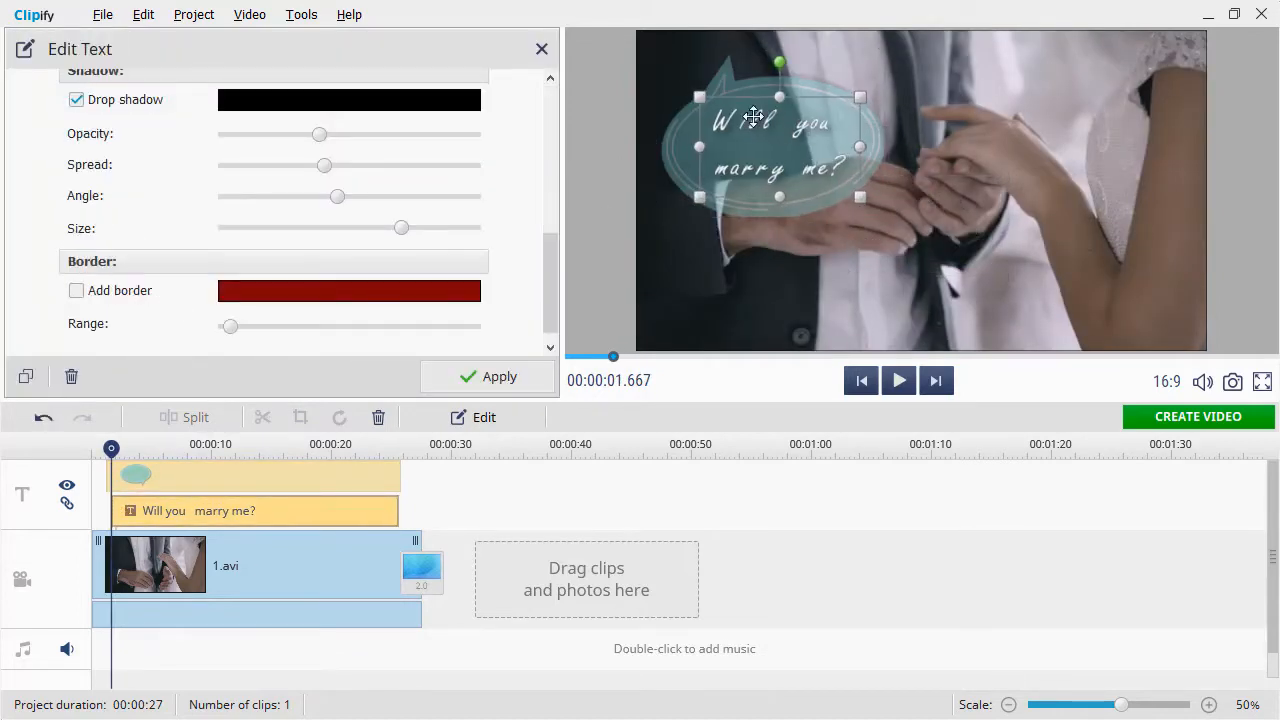
left_click(76, 99)
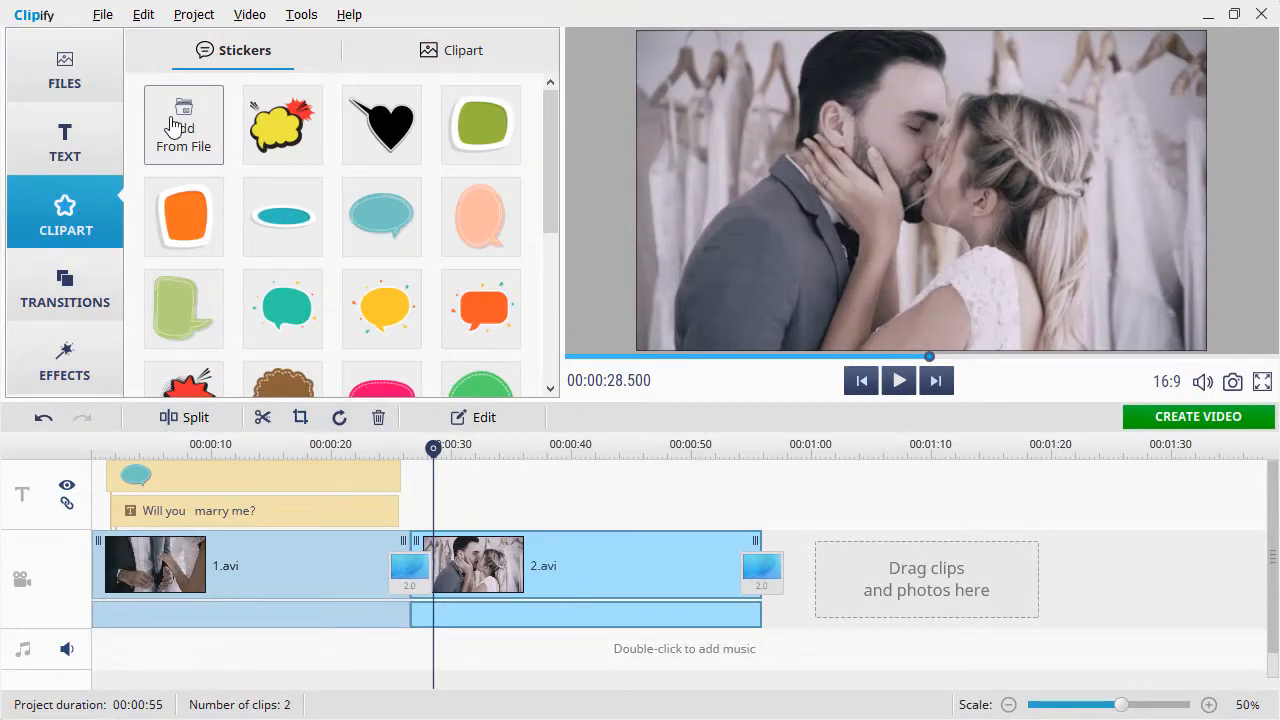
mouse_move(178, 120)
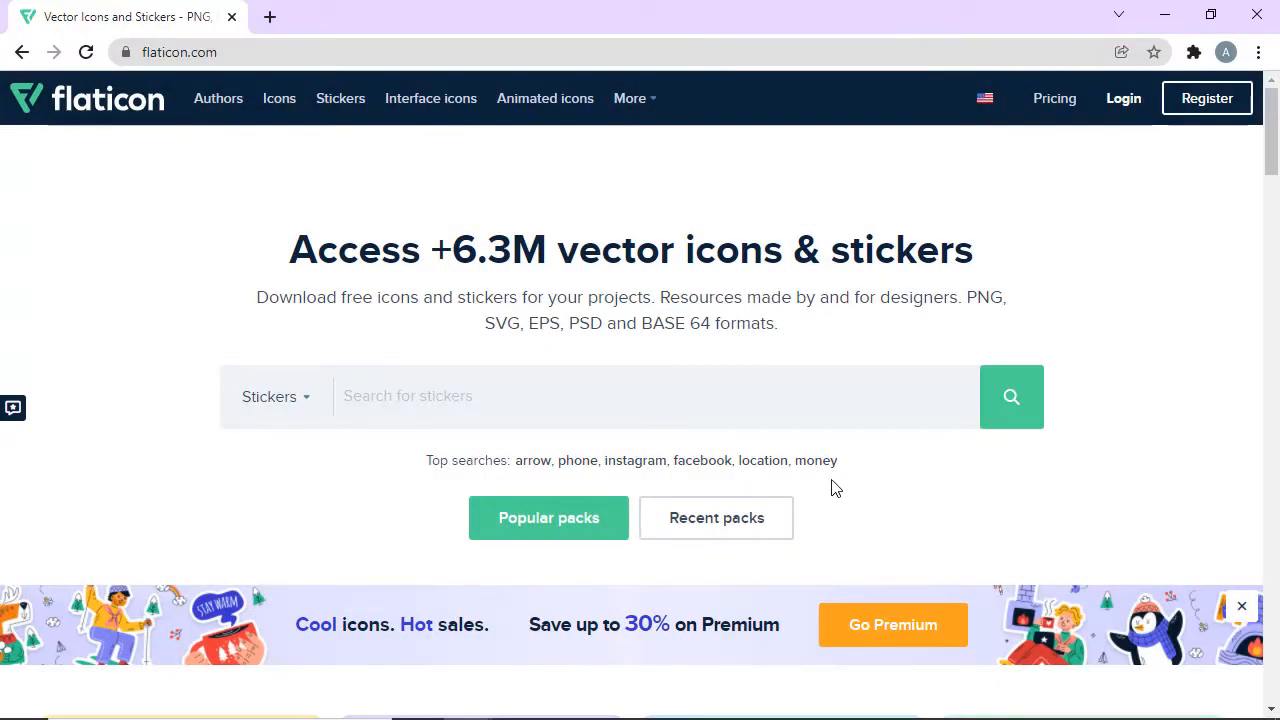
Search stickers for 'proposal' and download the 'Yes, I will!' heart sticker as free PNG.
type("prop")
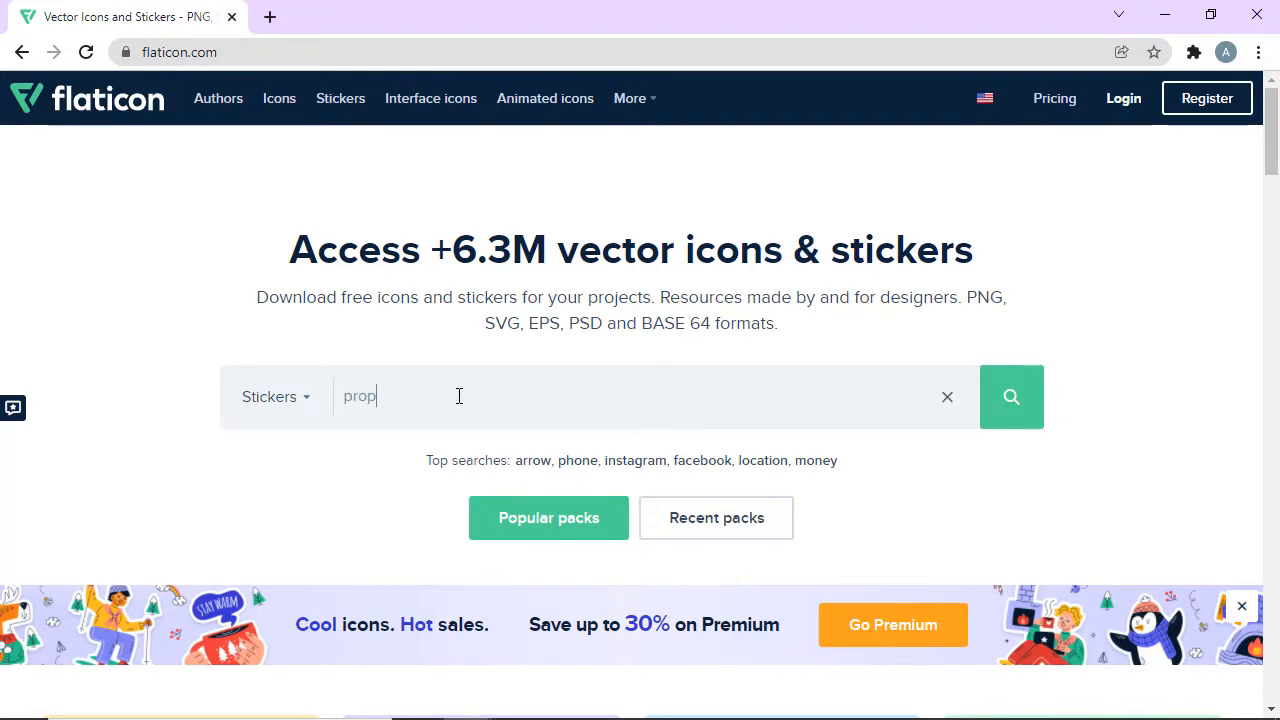
type("osal")
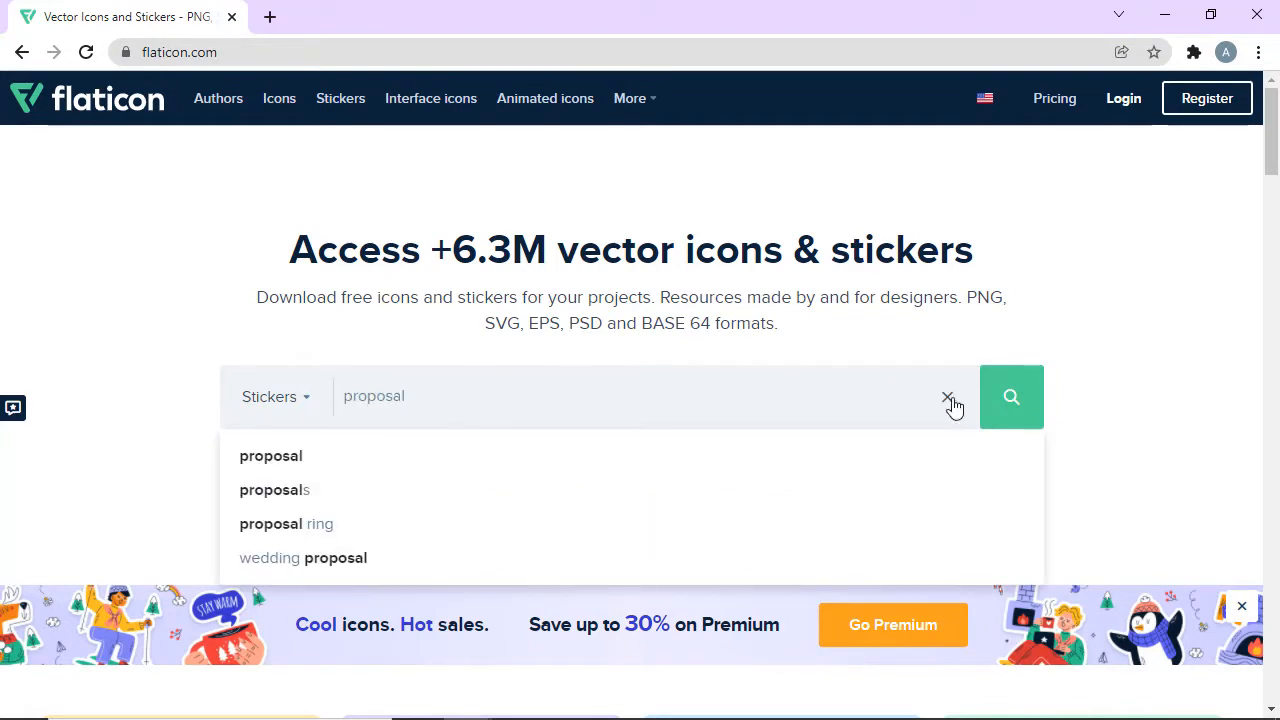
left_click(1010, 396)
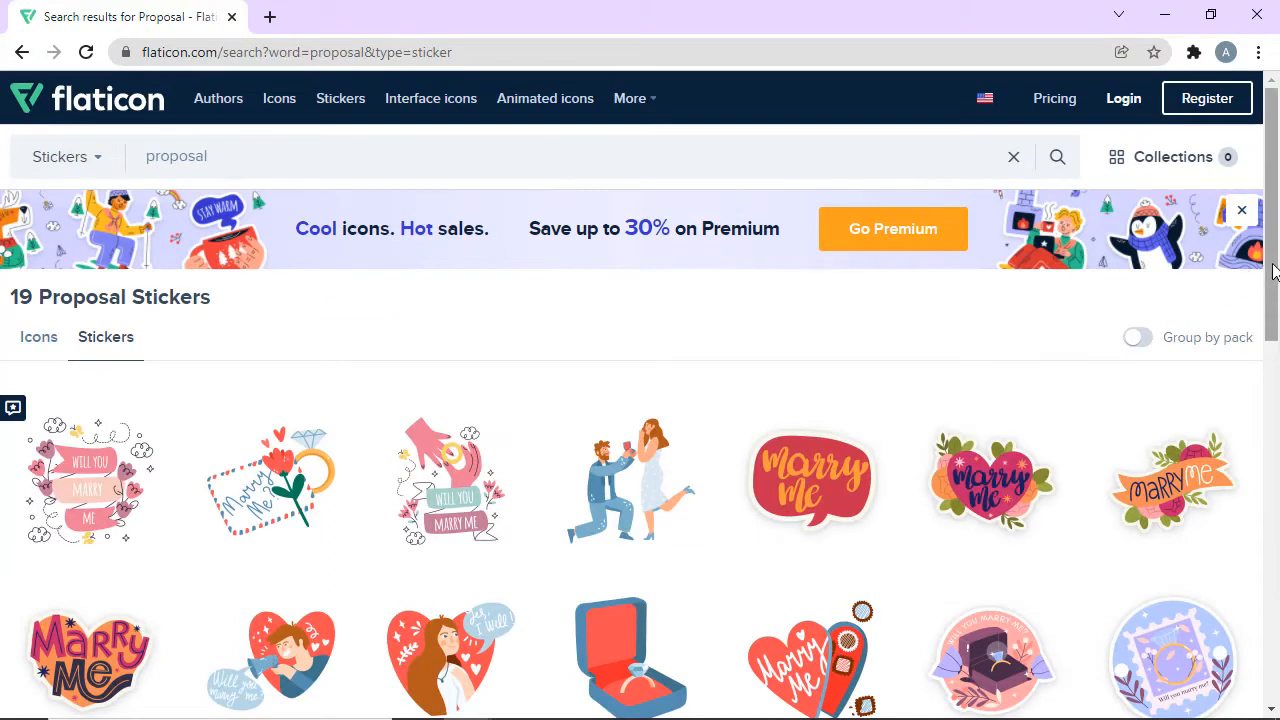
scroll("down", 3)
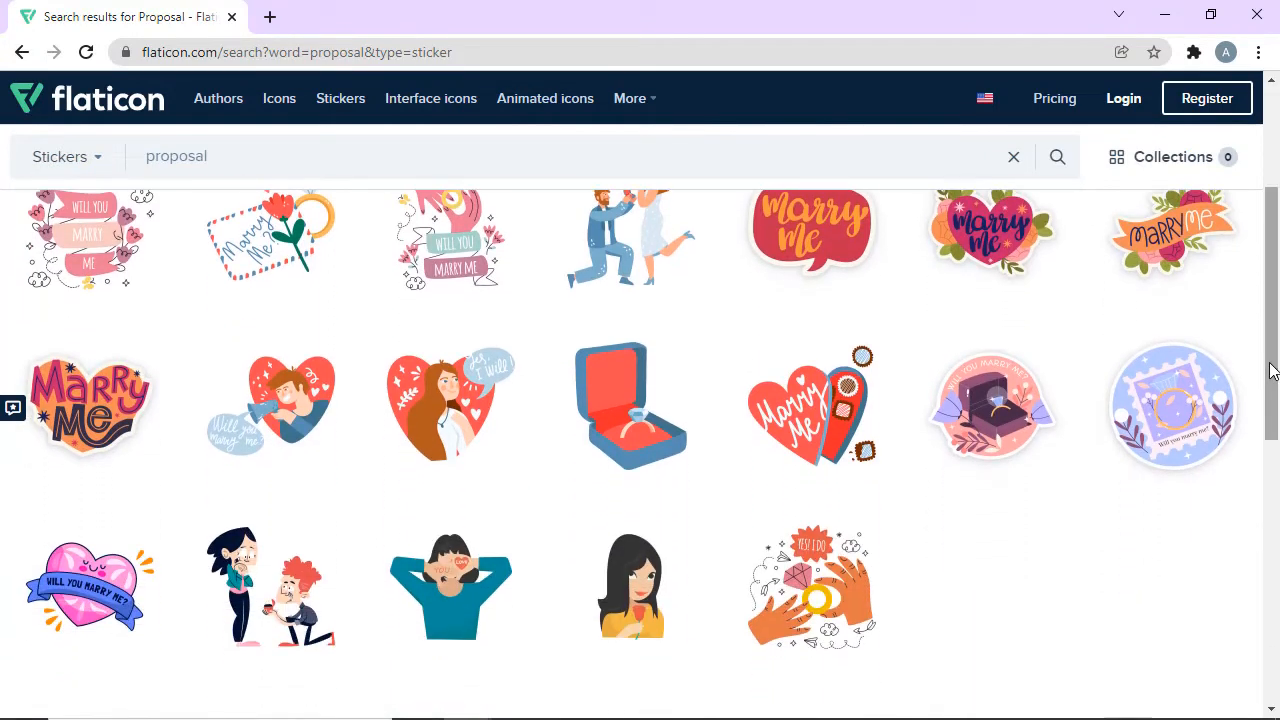
left_click(450, 405)
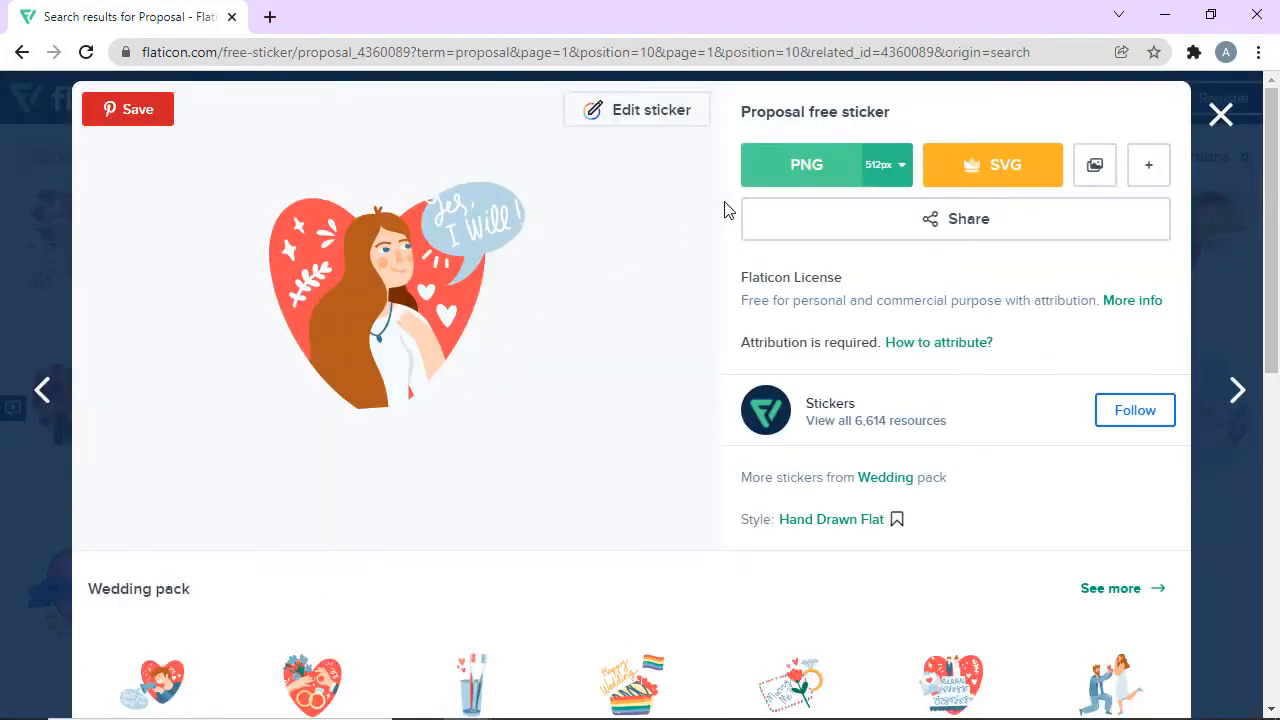
left_click(806, 164)
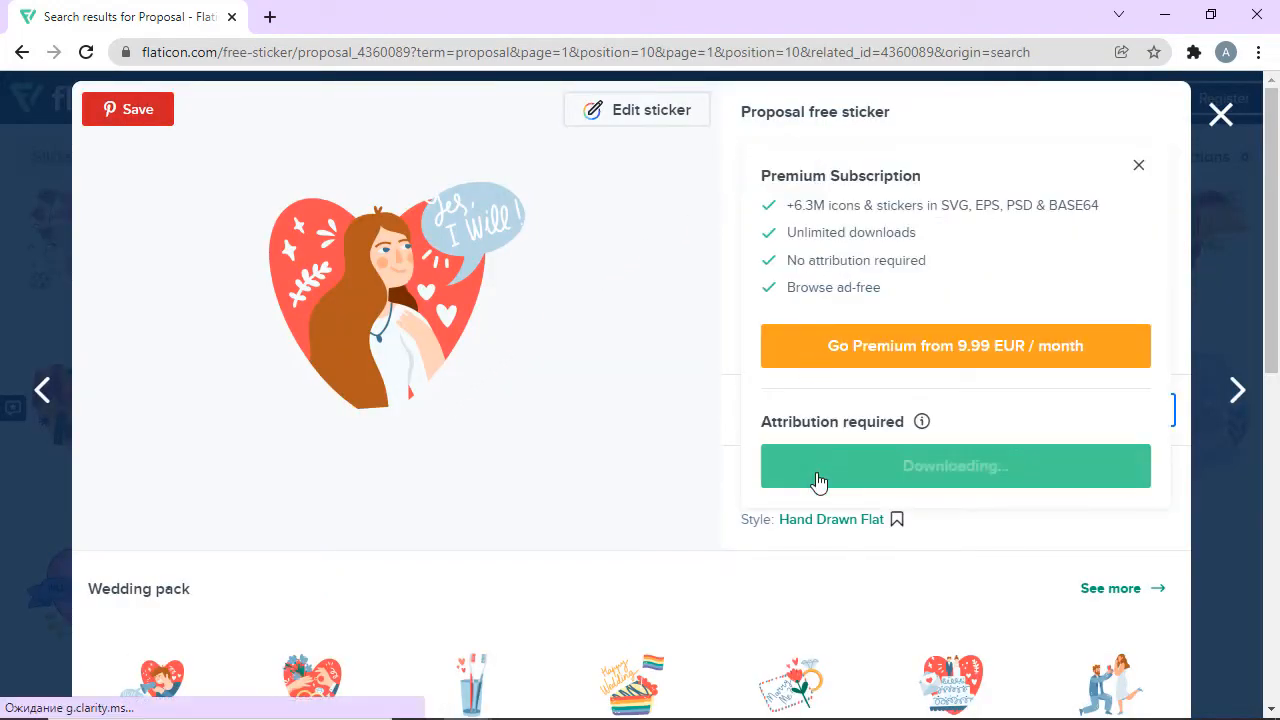
left_click(955, 465)
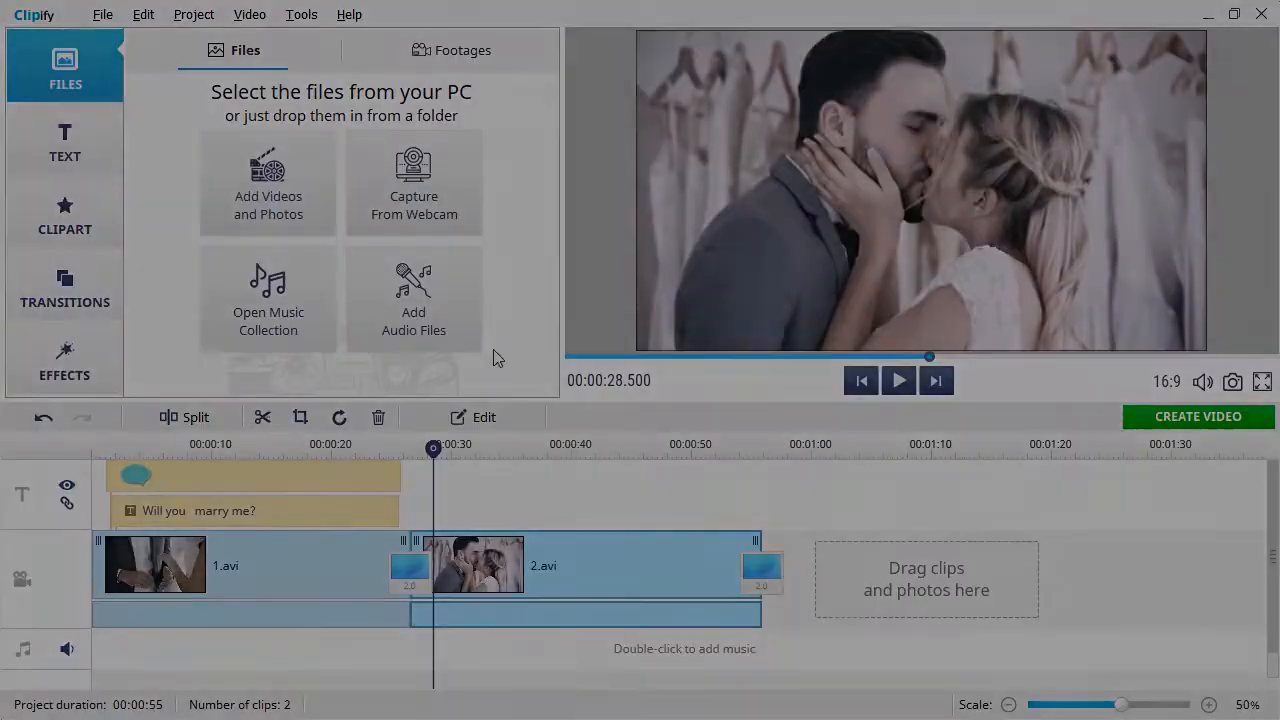
Import the downloaded proposal picture as a sticker from file.
left_click(64, 215)
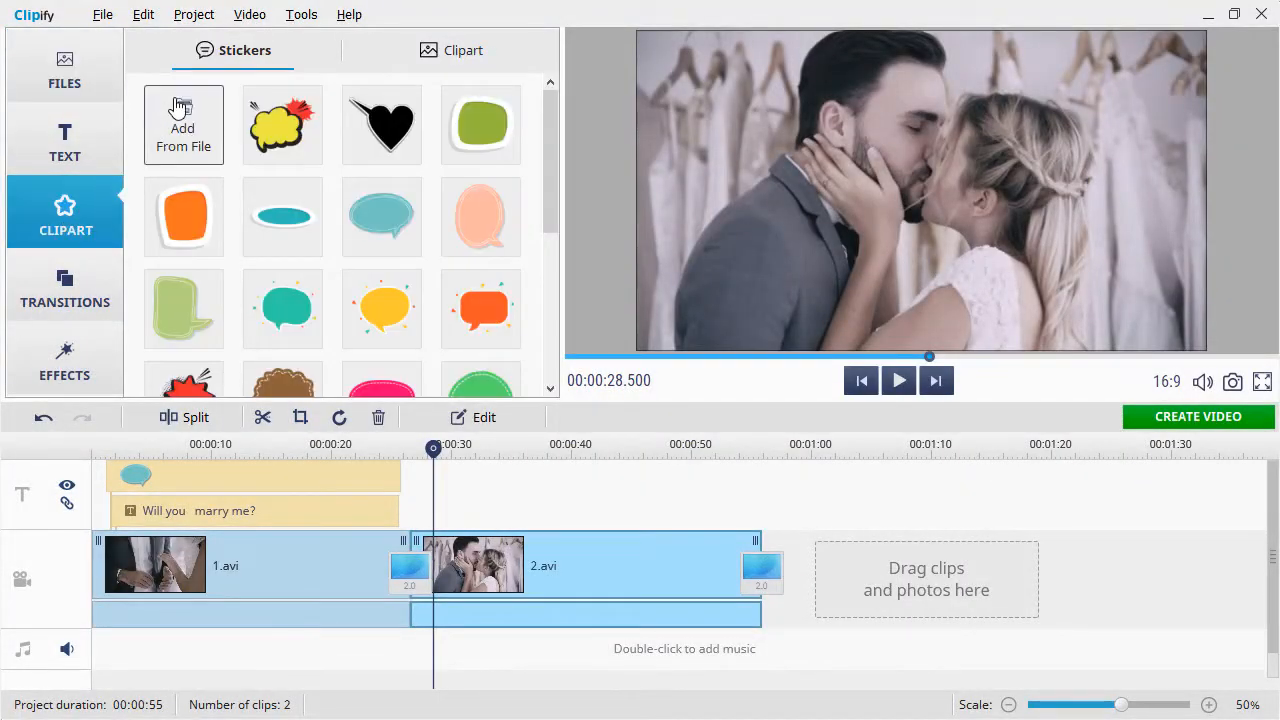
left_click(183, 125)
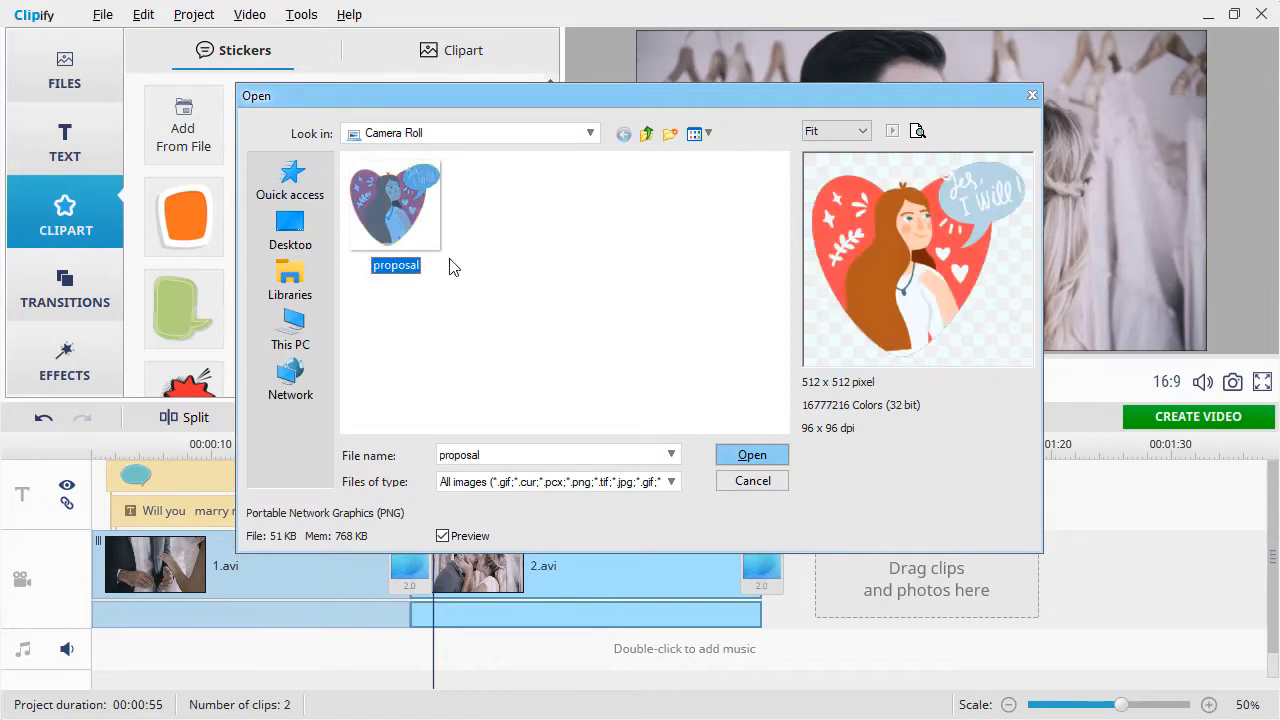
left_click(752, 455)
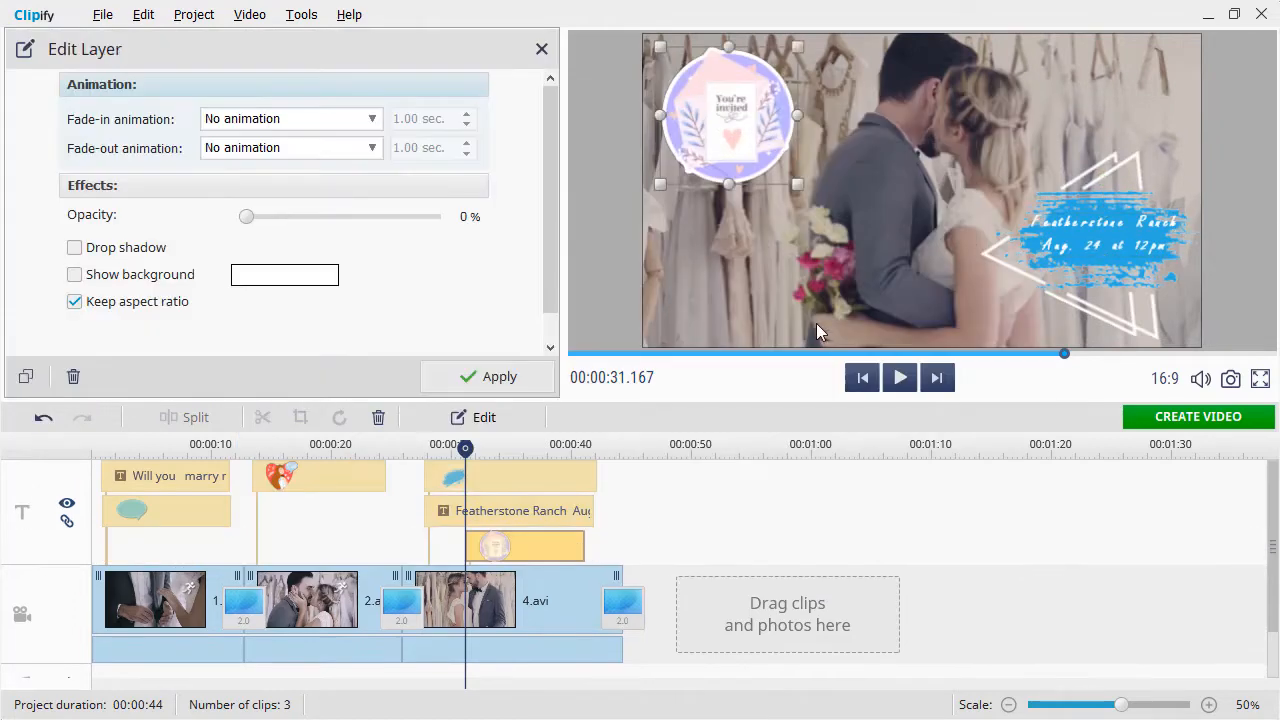
mouse_move(818, 381)
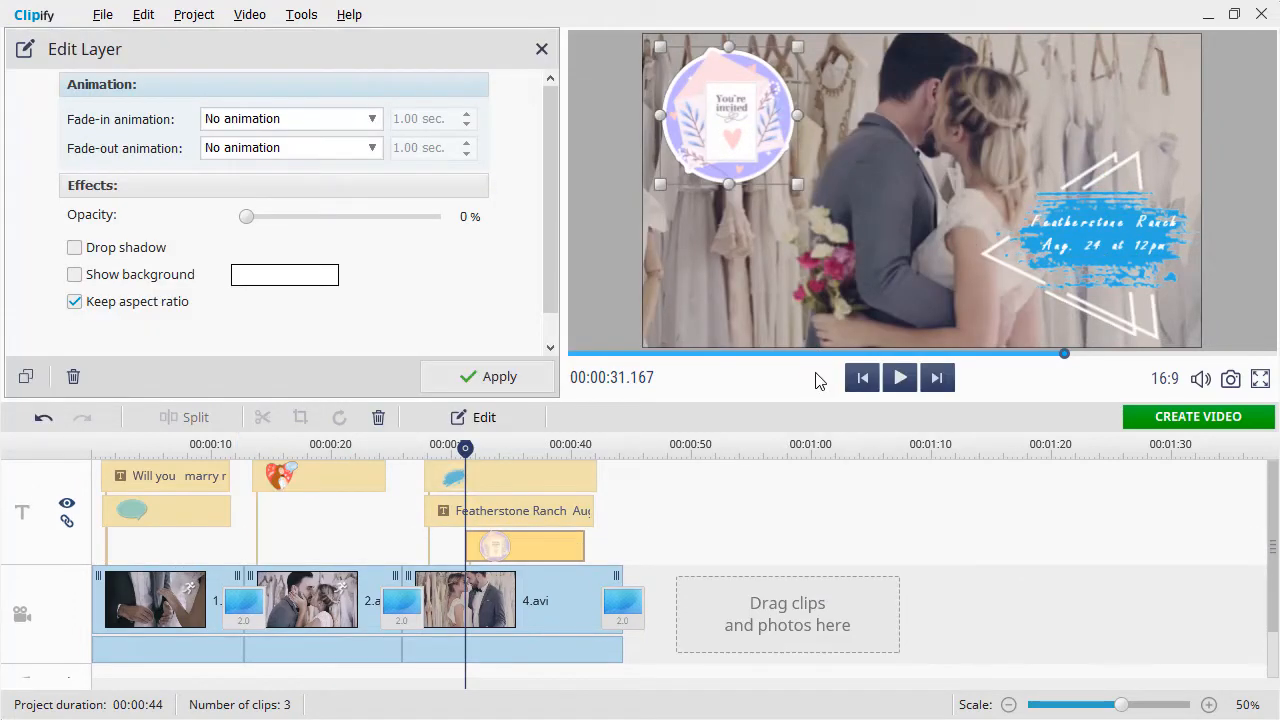